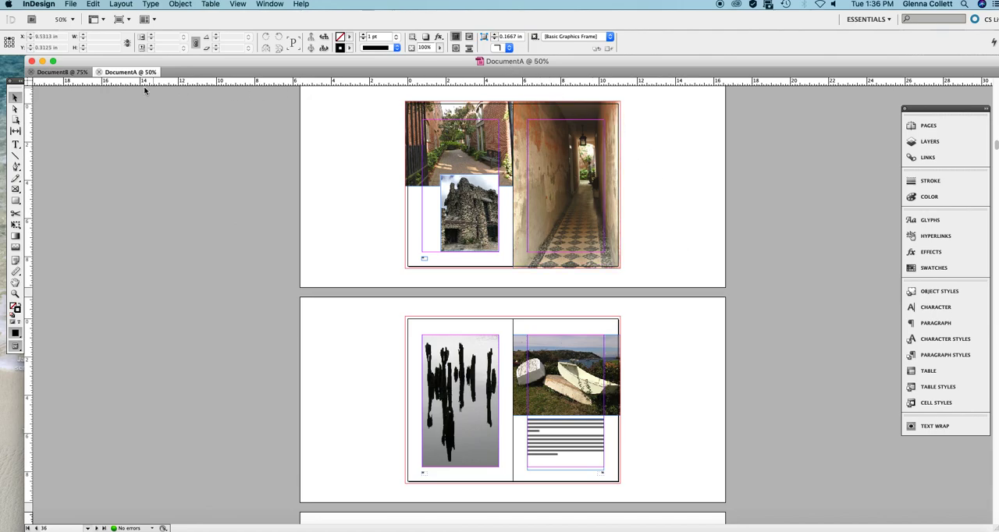
Glance at DocumentB, return to DocumentA and show its Pages panel menu.
{"action": "left_click", "coordinate": [54, 72]}
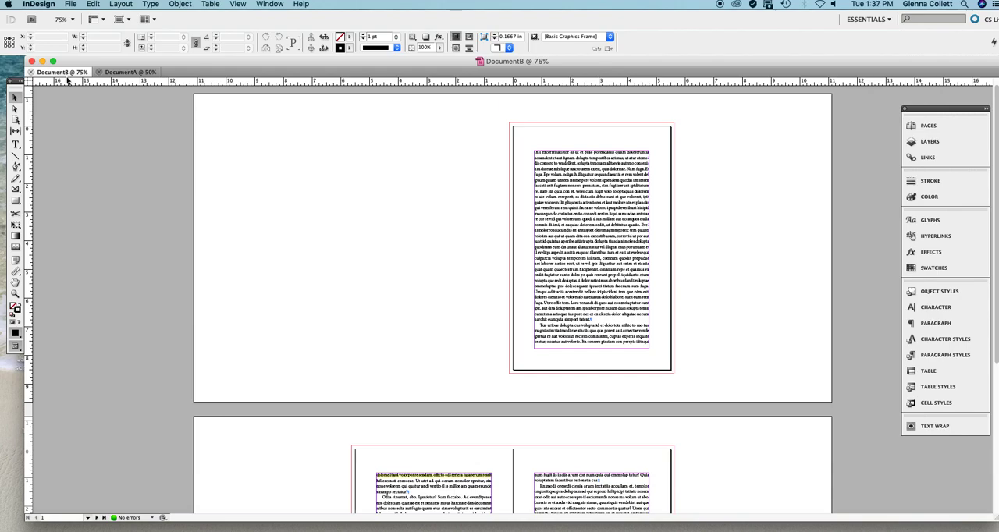
{"action": "mouse_move", "coordinate": [78, 101]}
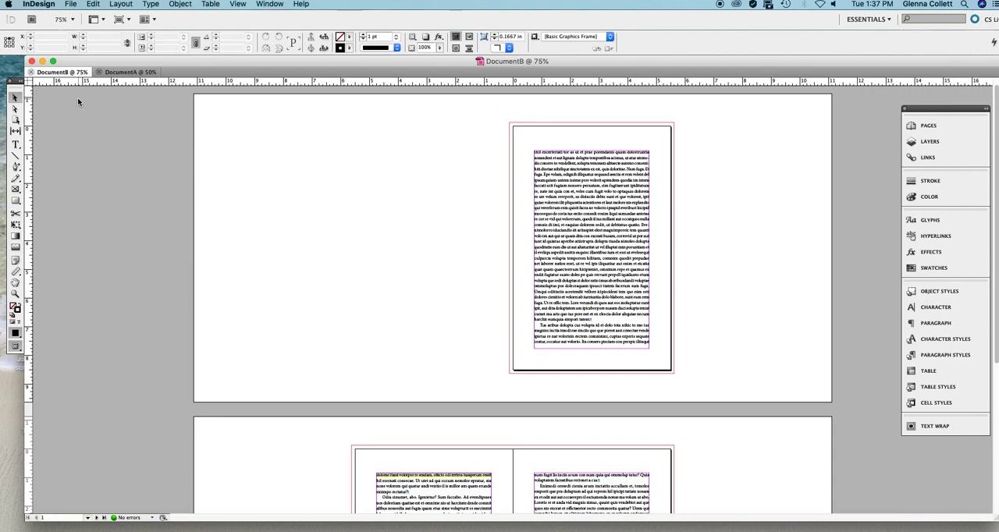
{"action": "left_click", "coordinate": [124, 72]}
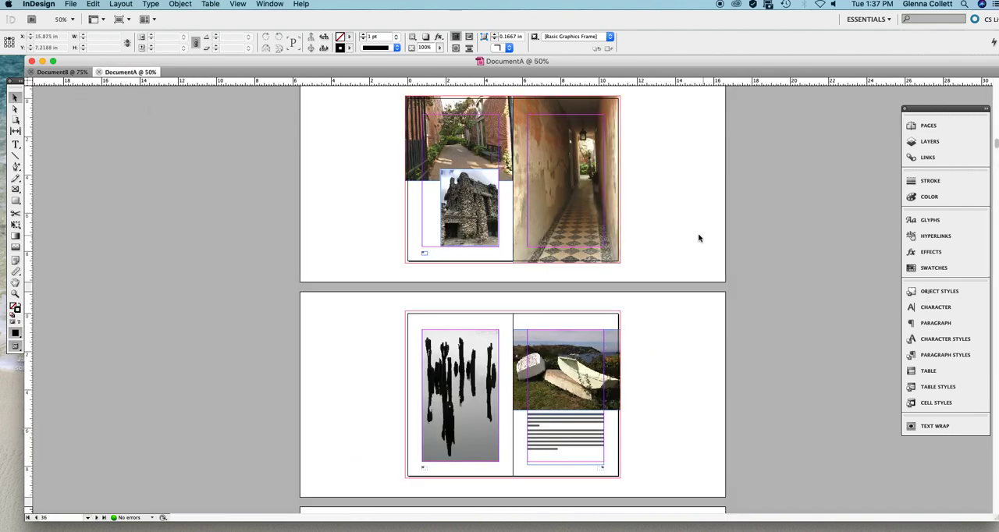
{"action": "left_click", "coordinate": [927, 125]}
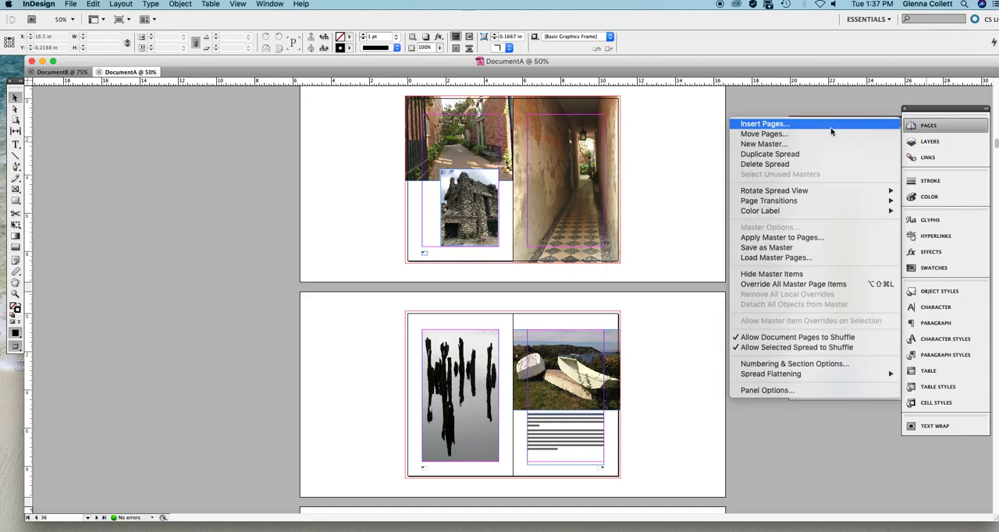
{"action": "mouse_move", "coordinate": [796, 347]}
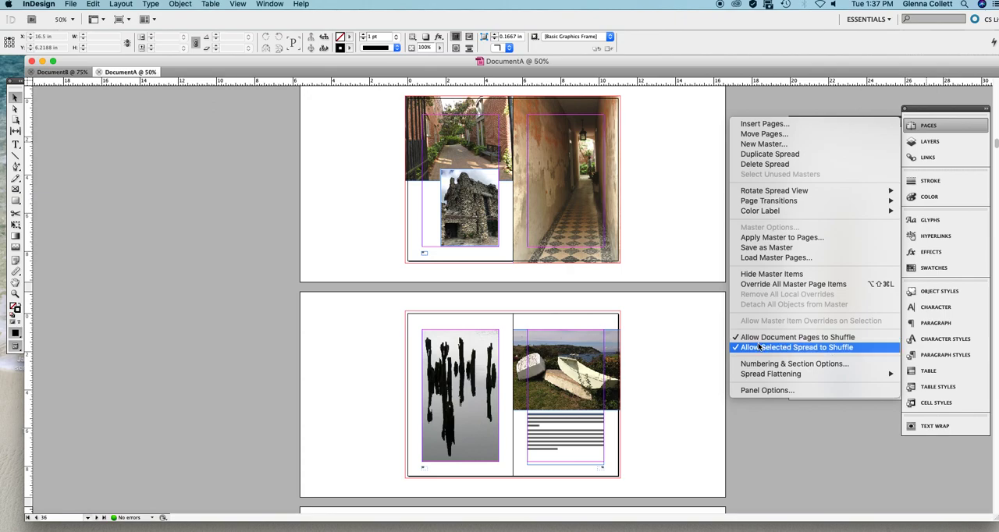
{"action": "mouse_move", "coordinate": [796, 338]}
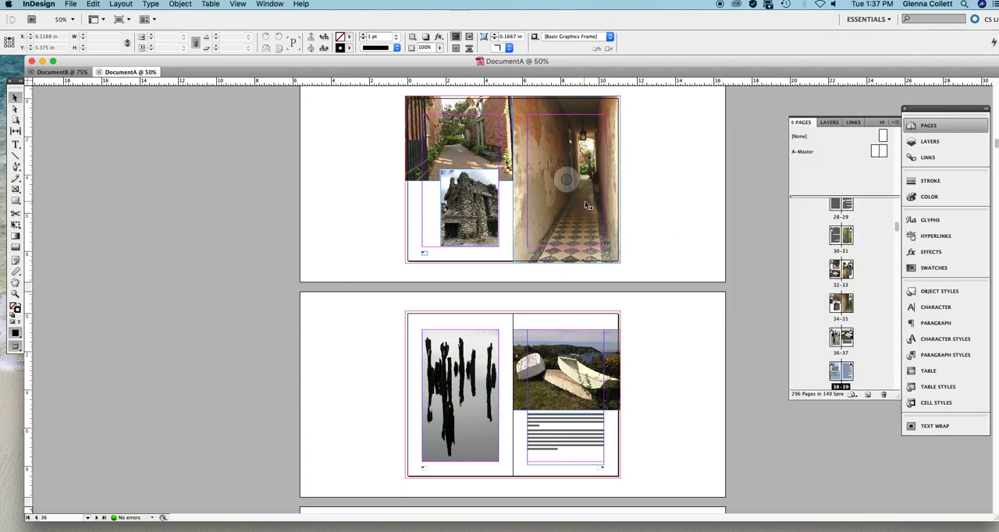
Select the spread to move in DocumentA's Pages panel and reach the panel menu.
{"action": "left_click", "coordinate": [565, 179]}
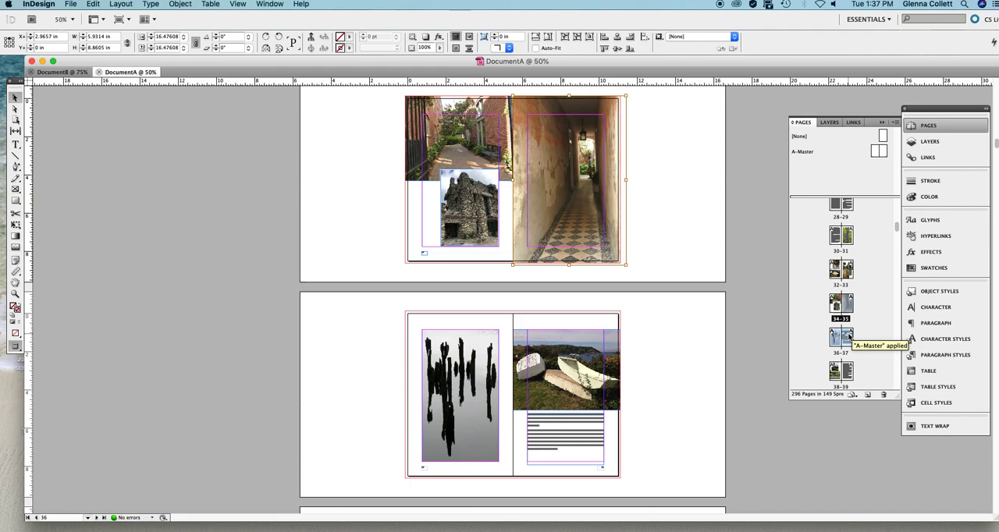
{"action": "mouse_move", "coordinate": [878, 162]}
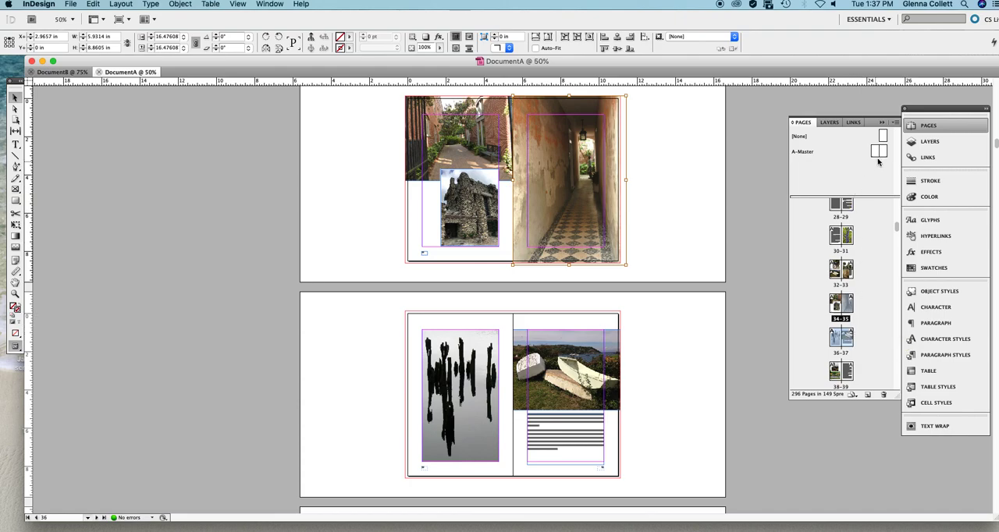
{"action": "left_click", "coordinate": [893, 122]}
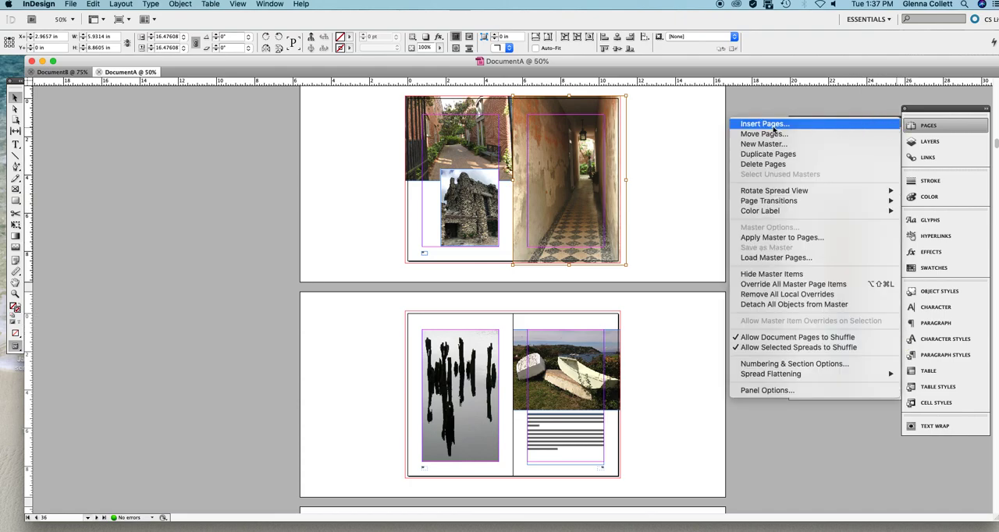
{"action": "mouse_move", "coordinate": [765, 134]}
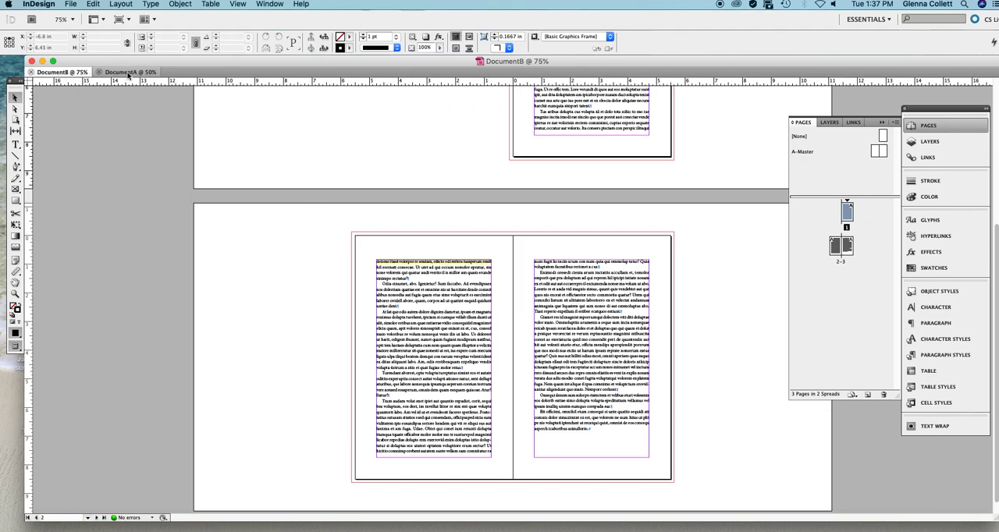
Bring DocumentA back to the front with its page thumbnails showing.
{"action": "left_click", "coordinate": [130, 72]}
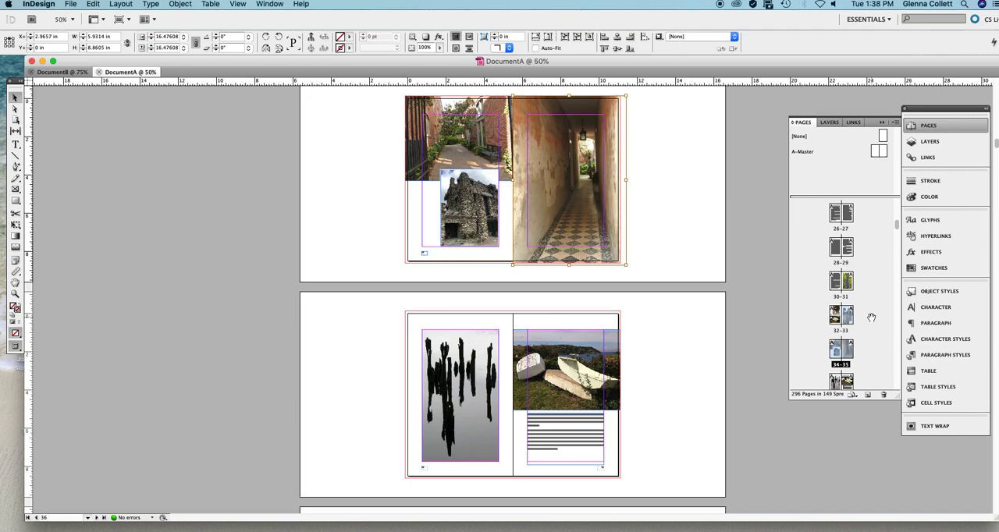
Set Move Pages to send pages 33–35 to DocumentB after page 3, deleting them from DocumentA.
{"action": "left_click", "coordinate": [893, 122]}
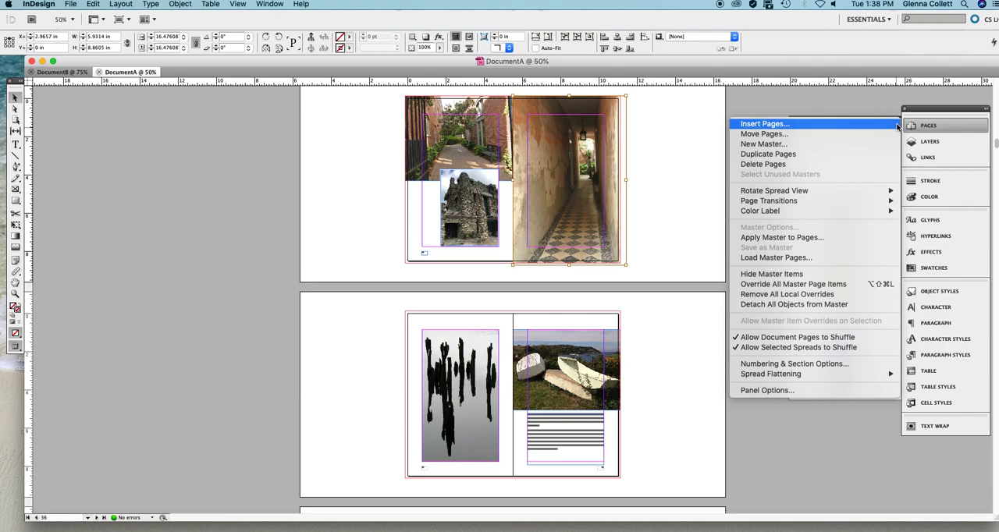
{"action": "left_click", "coordinate": [764, 134]}
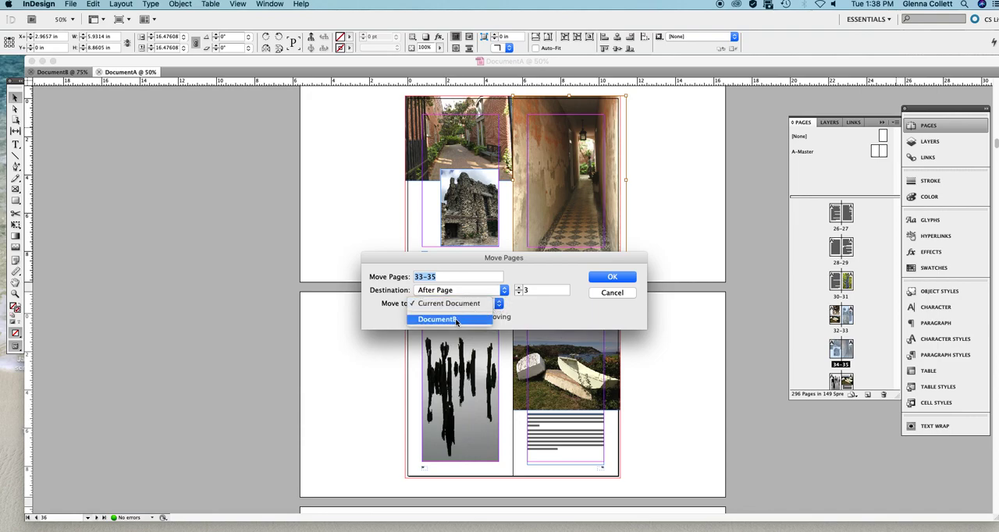
{"action": "left_click", "coordinate": [437, 319]}
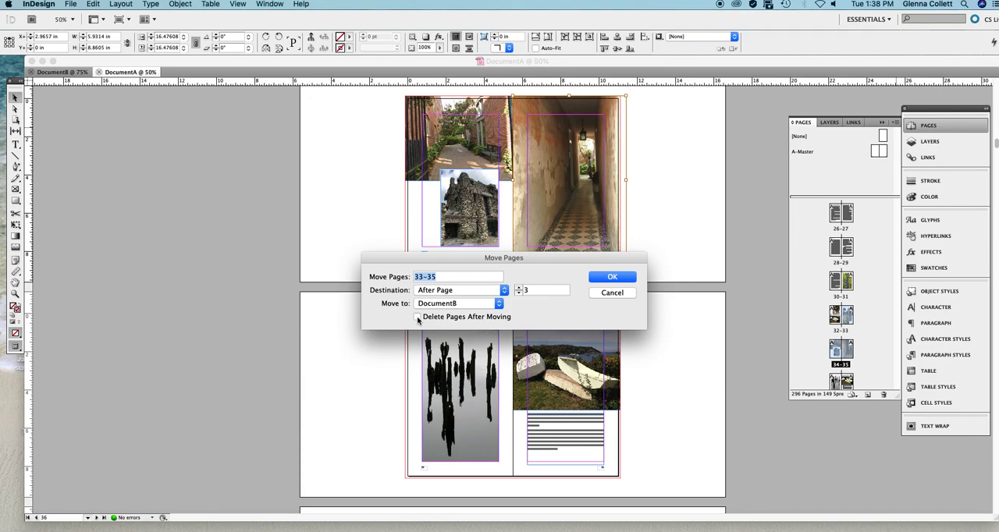
{"action": "left_click", "coordinate": [418, 317]}
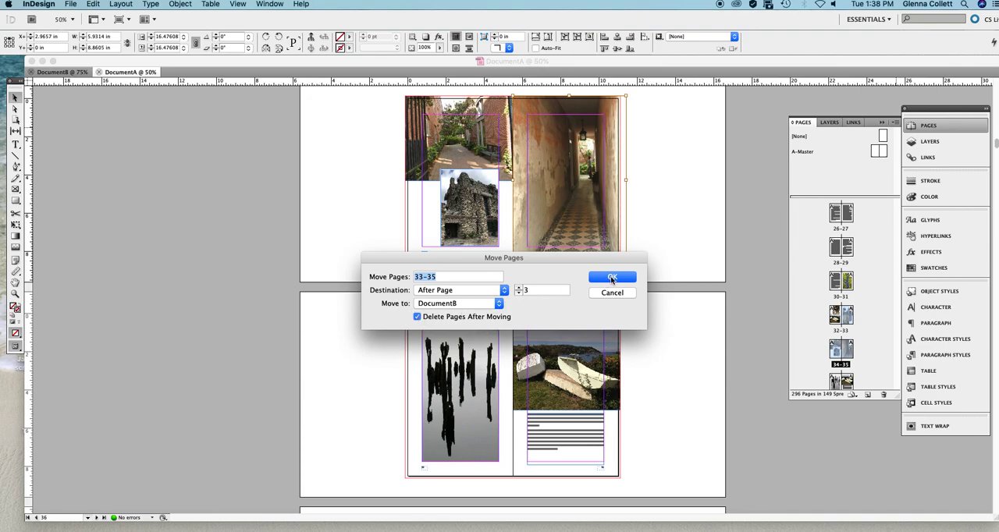
Confirm the move and check DocumentB now holds six pages.
{"action": "left_click", "coordinate": [612, 278]}
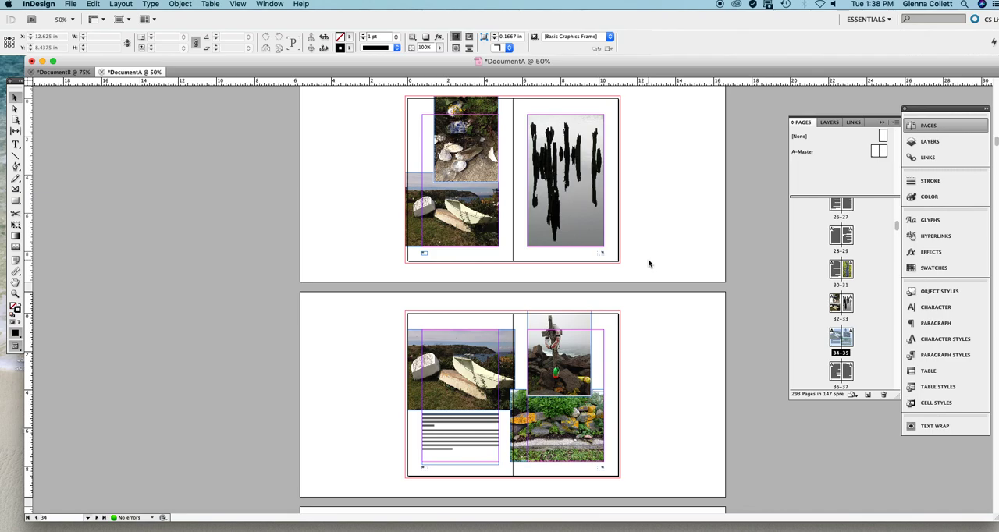
{"action": "left_click", "coordinate": [60, 71]}
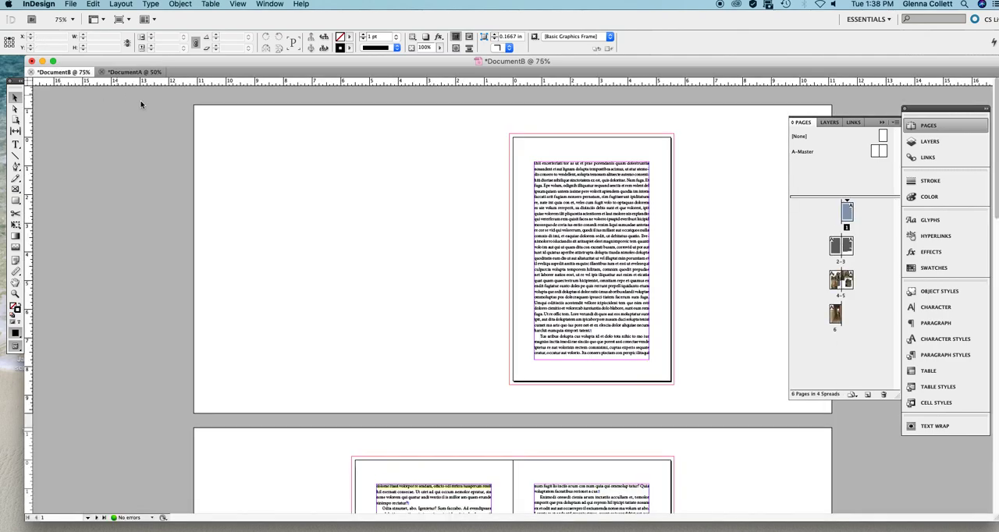